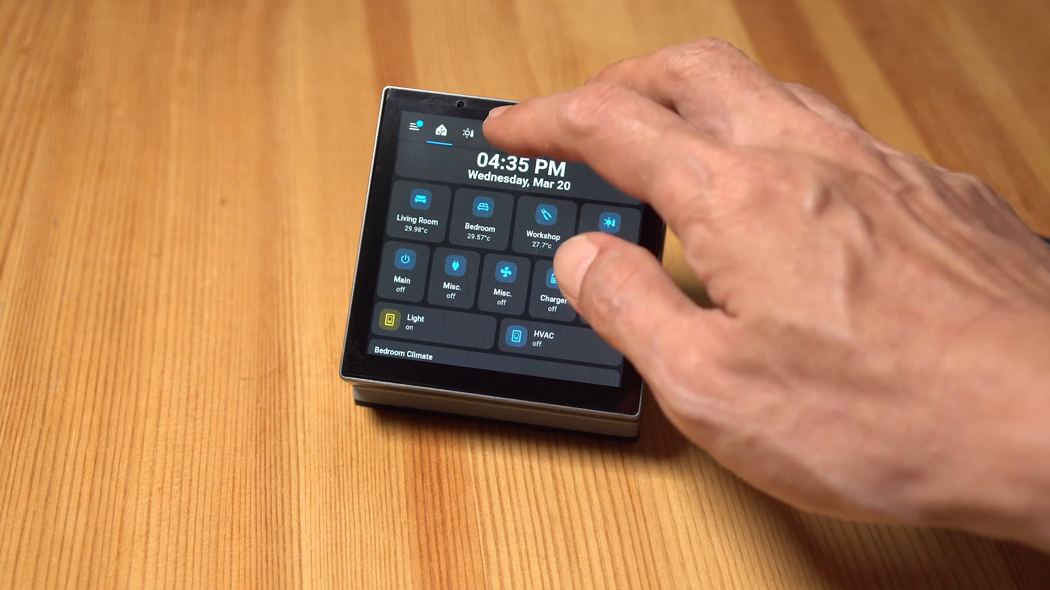
Step: Switch the wall-panel dashboard to the weather view showing cloudy forecast, feels-like temperature and humidity
left_click(529, 131)
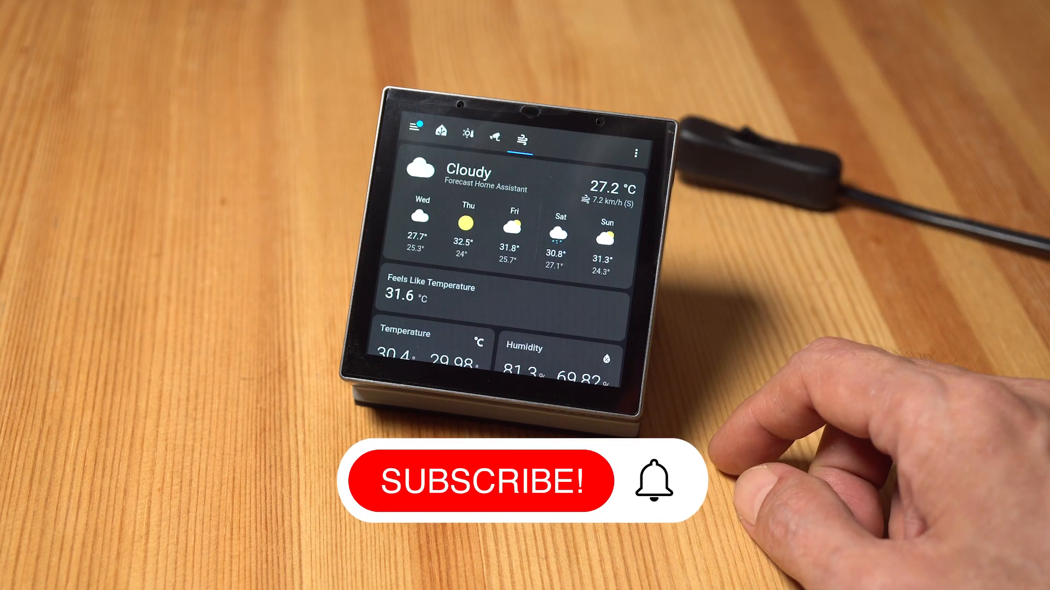